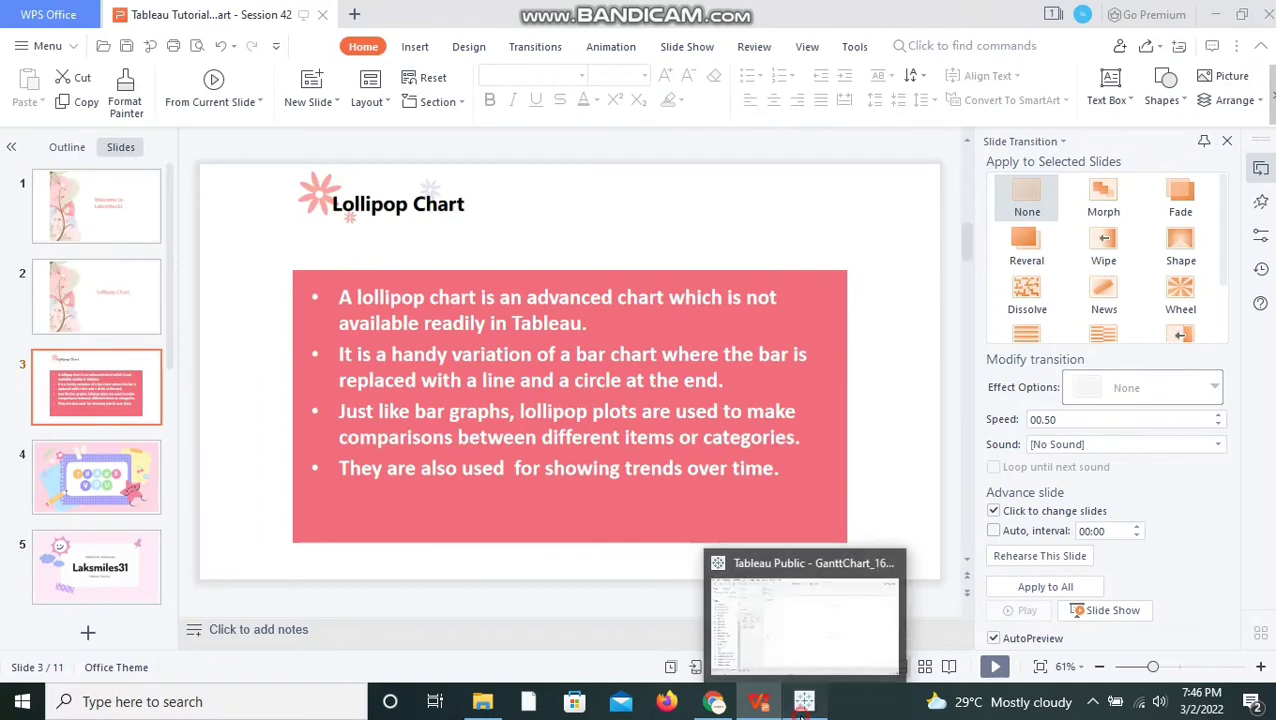
# Switch from WPS Office to Tableau Public's blank Sheet 4 on Superstore Orders data
pyautogui.click(805, 702)
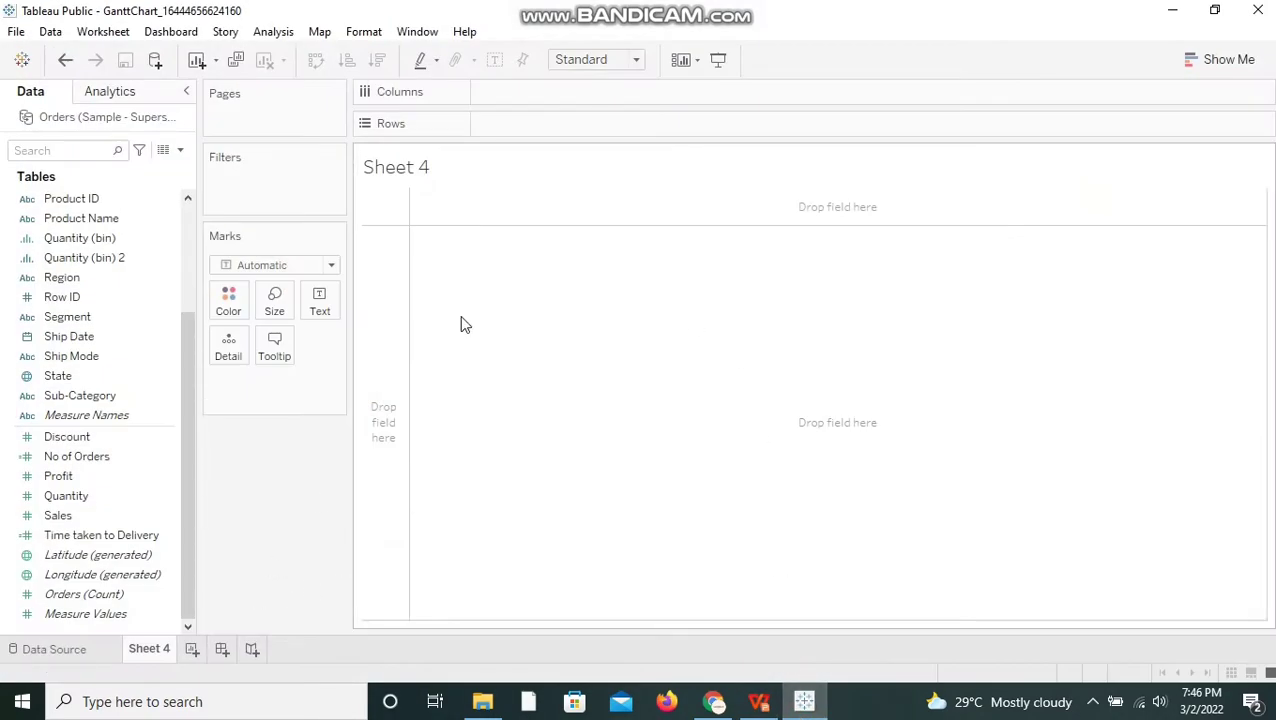
pyautogui.moveTo(487, 271)
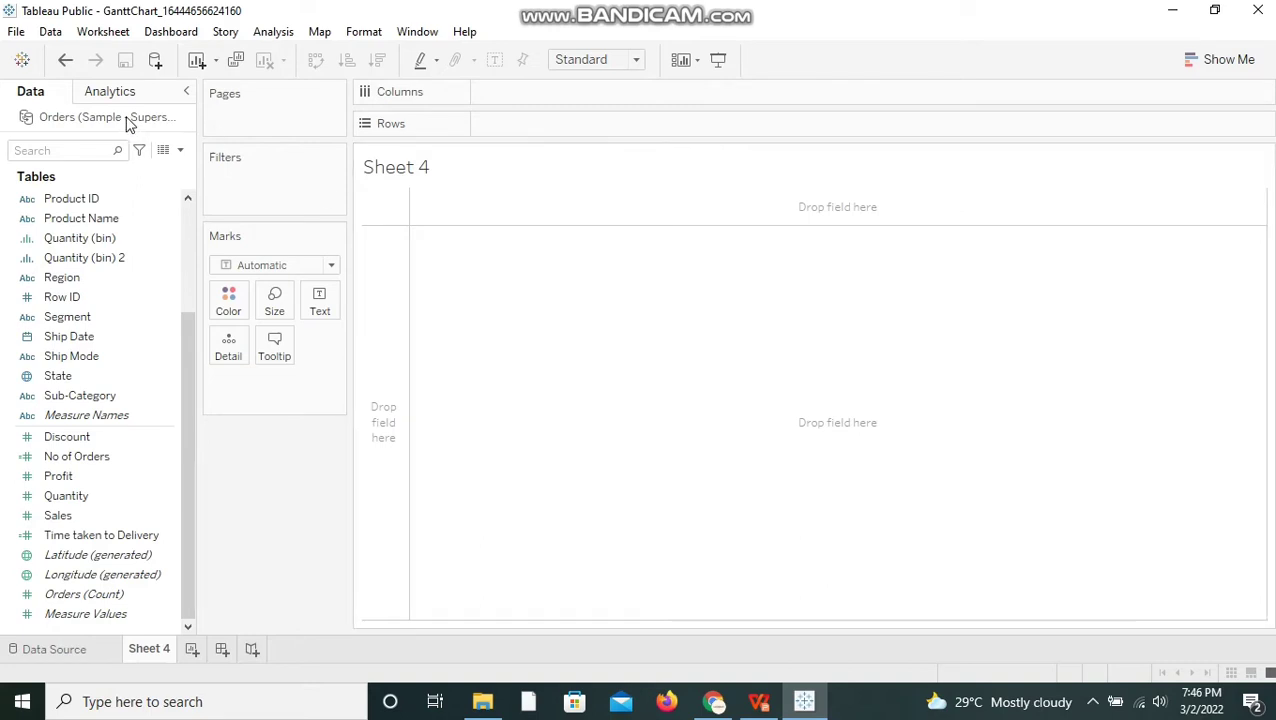
pyautogui.click(105, 120)
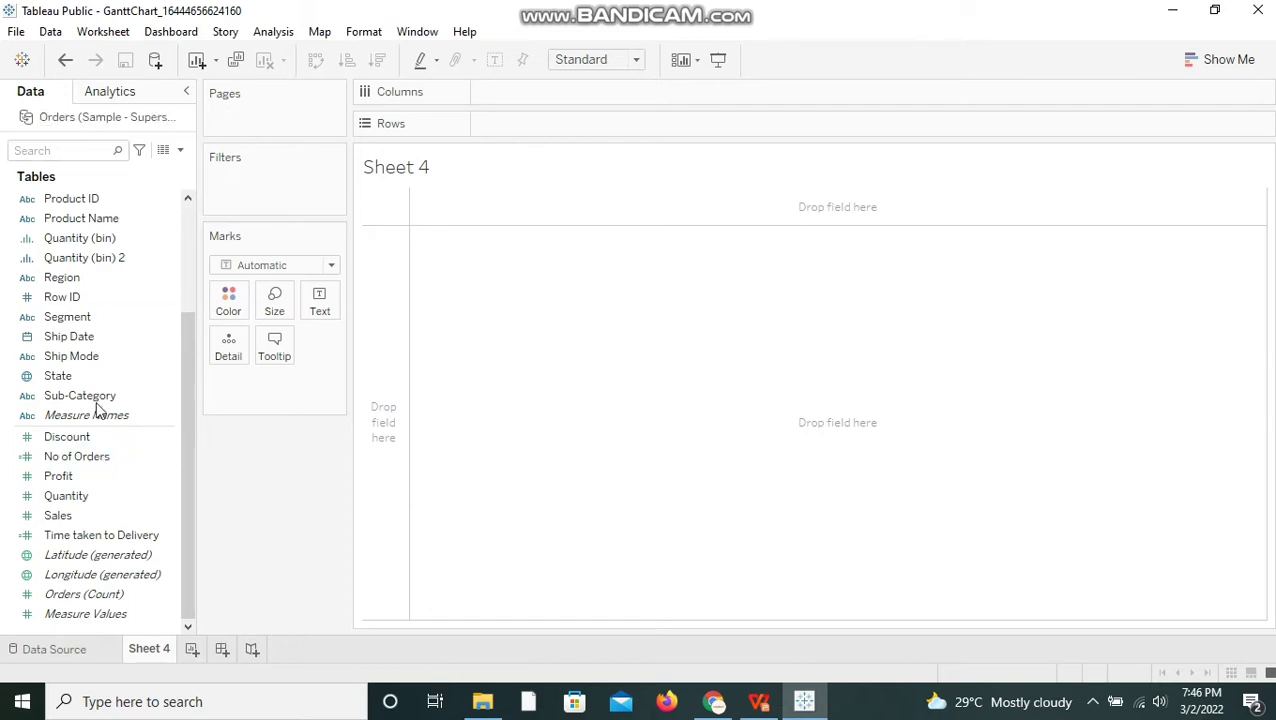
# Put Sub-Category on Columns and Sales on Rows twice, giving two stacked bar charts
pyautogui.click(79, 395)
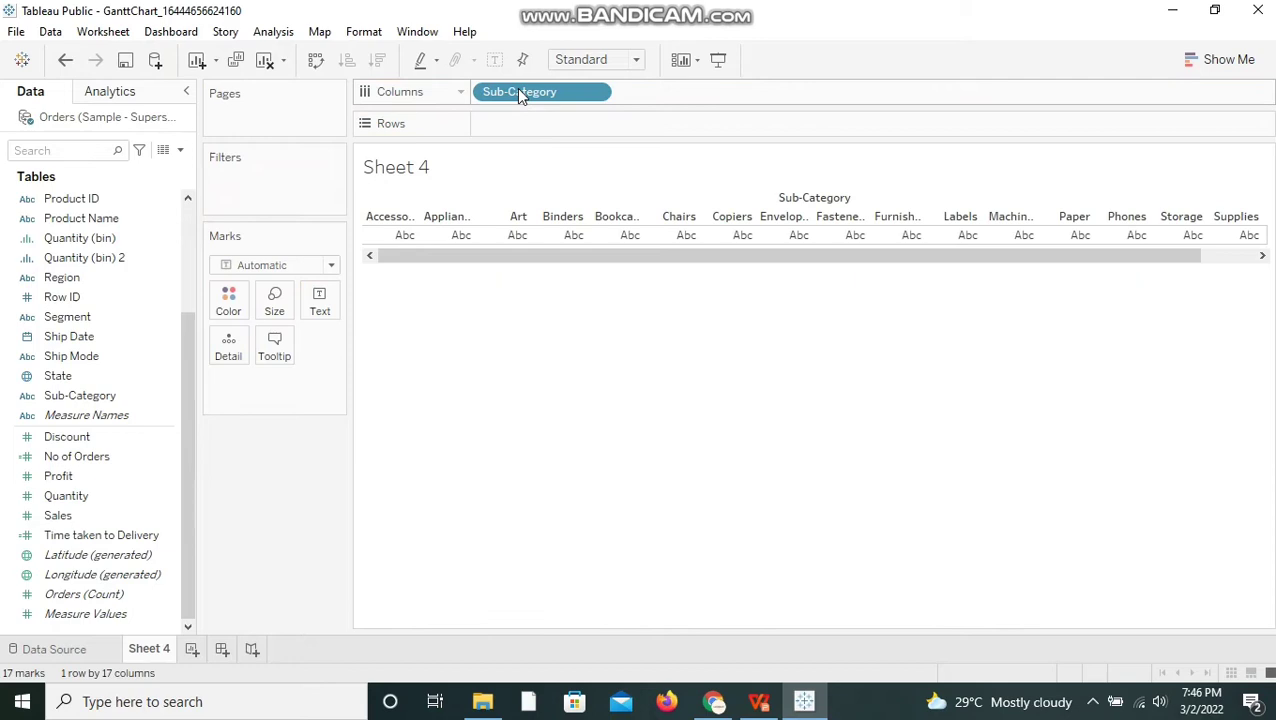
pyautogui.click(58, 515)
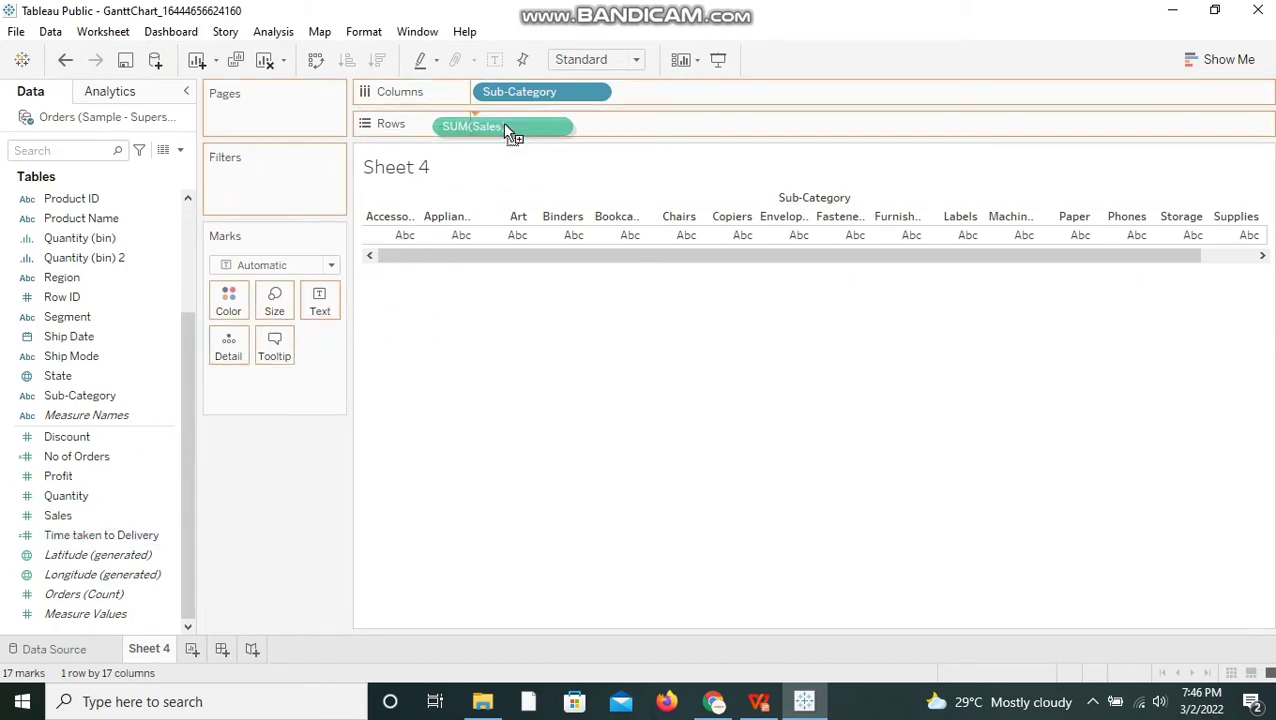
pyautogui.moveTo(500, 127); pyautogui.dragTo(513, 123)
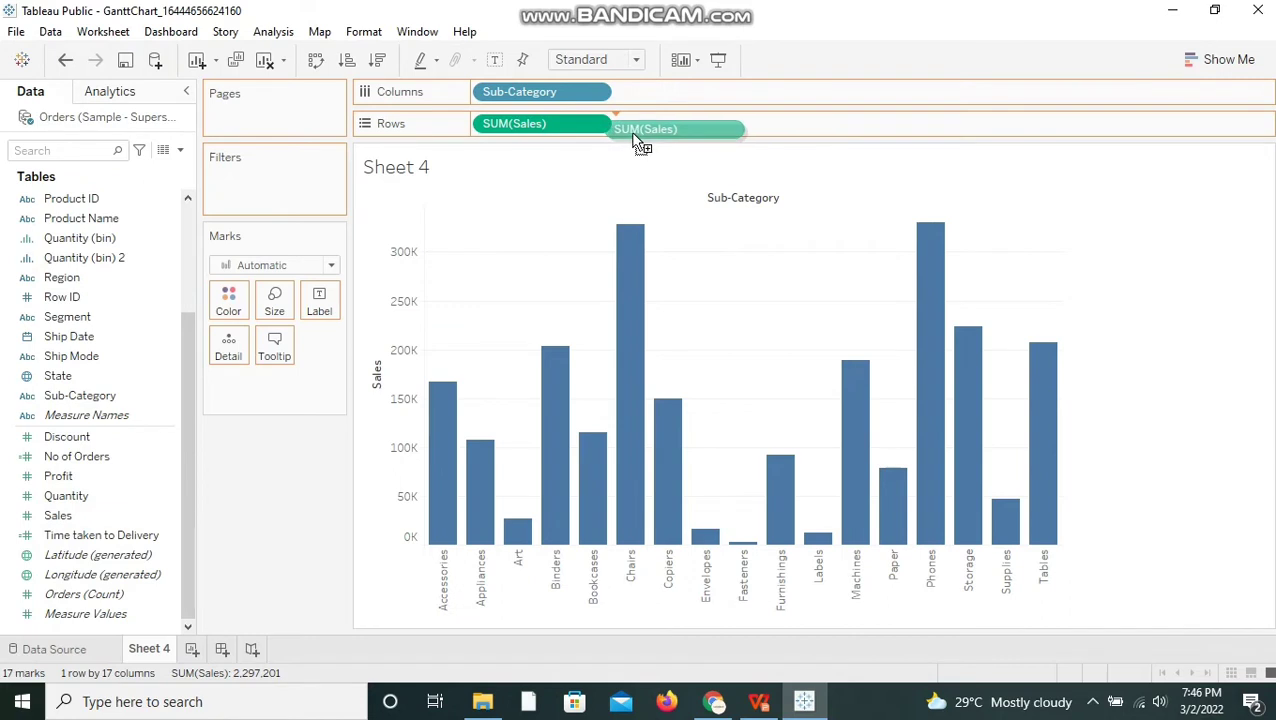
pyautogui.moveTo(670, 128); pyautogui.dragTo(683, 123)
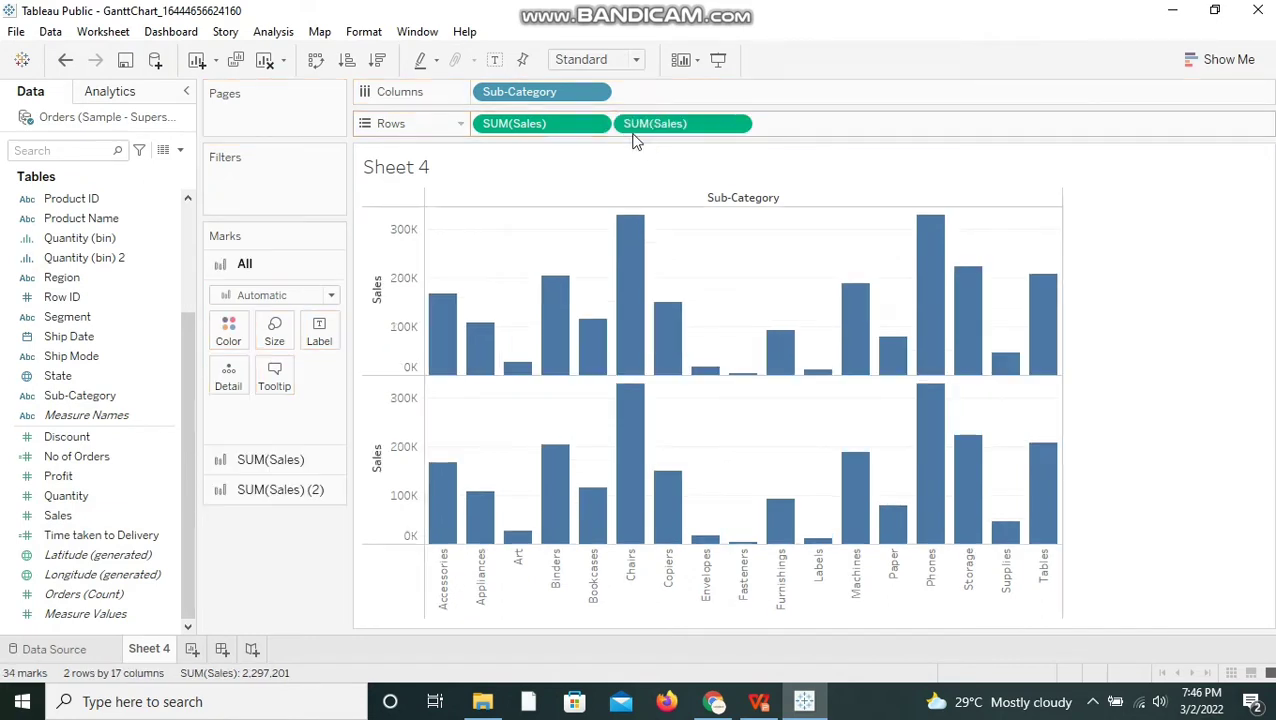
pyautogui.moveTo(480, 350)
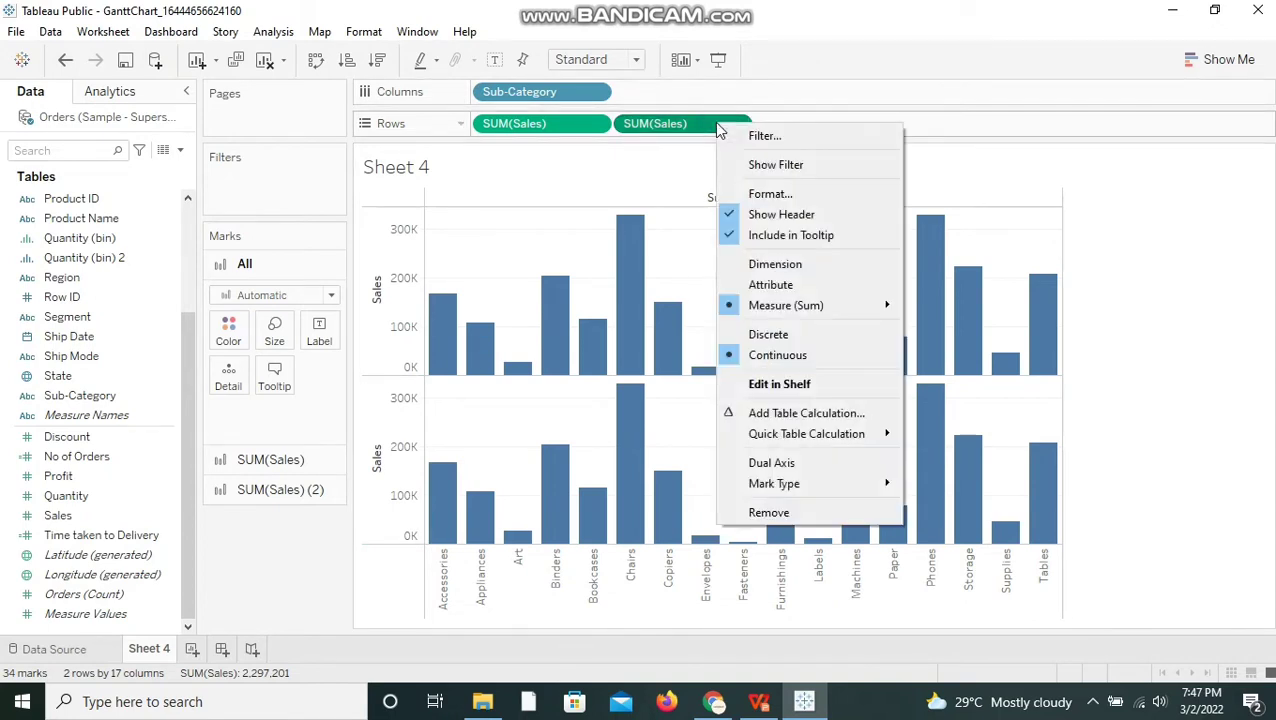
pyautogui.moveTo(771, 462)
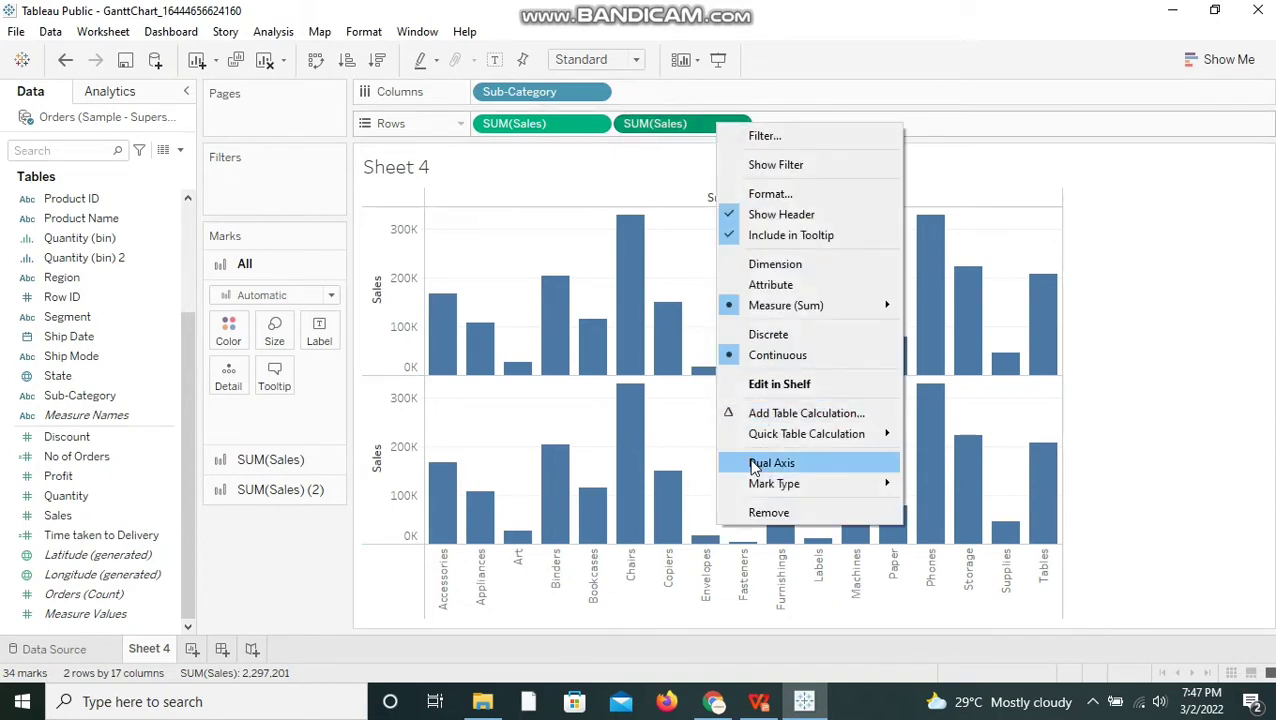
# Make SUM(Sales) a dual axis with bars on the first layer and circles on the second
pyautogui.click(772, 462)
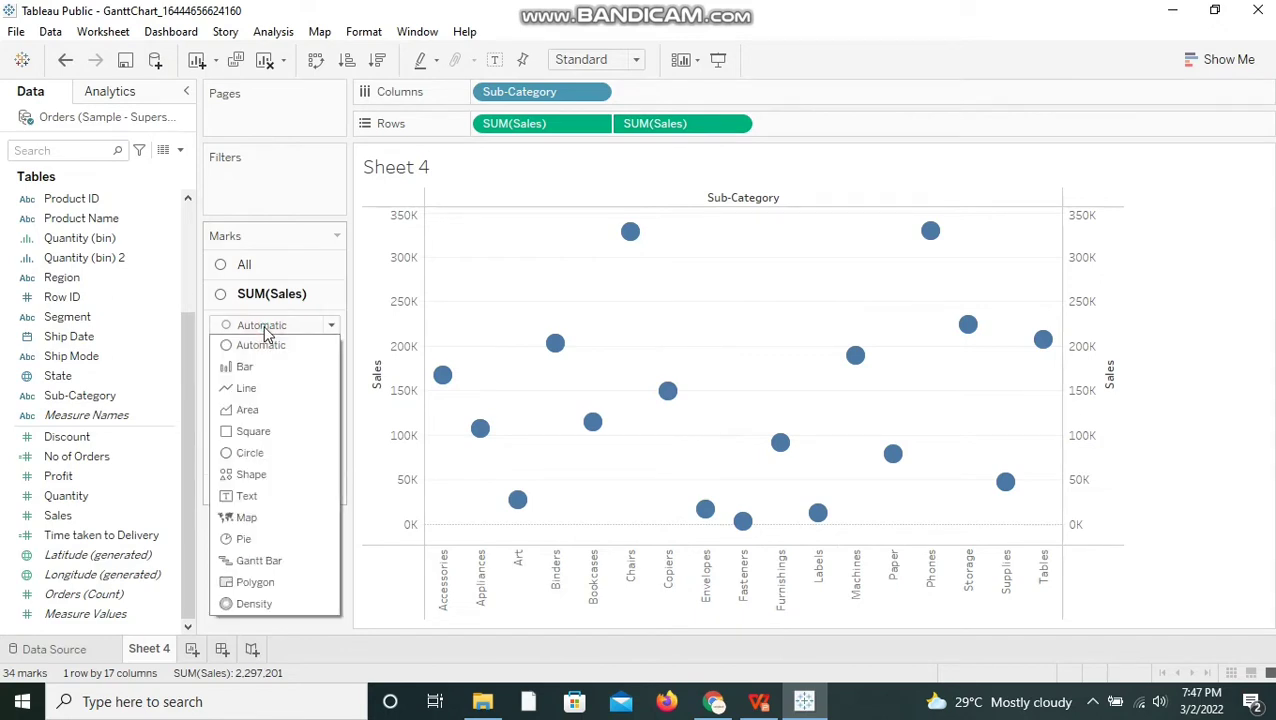
pyautogui.click(245, 366)
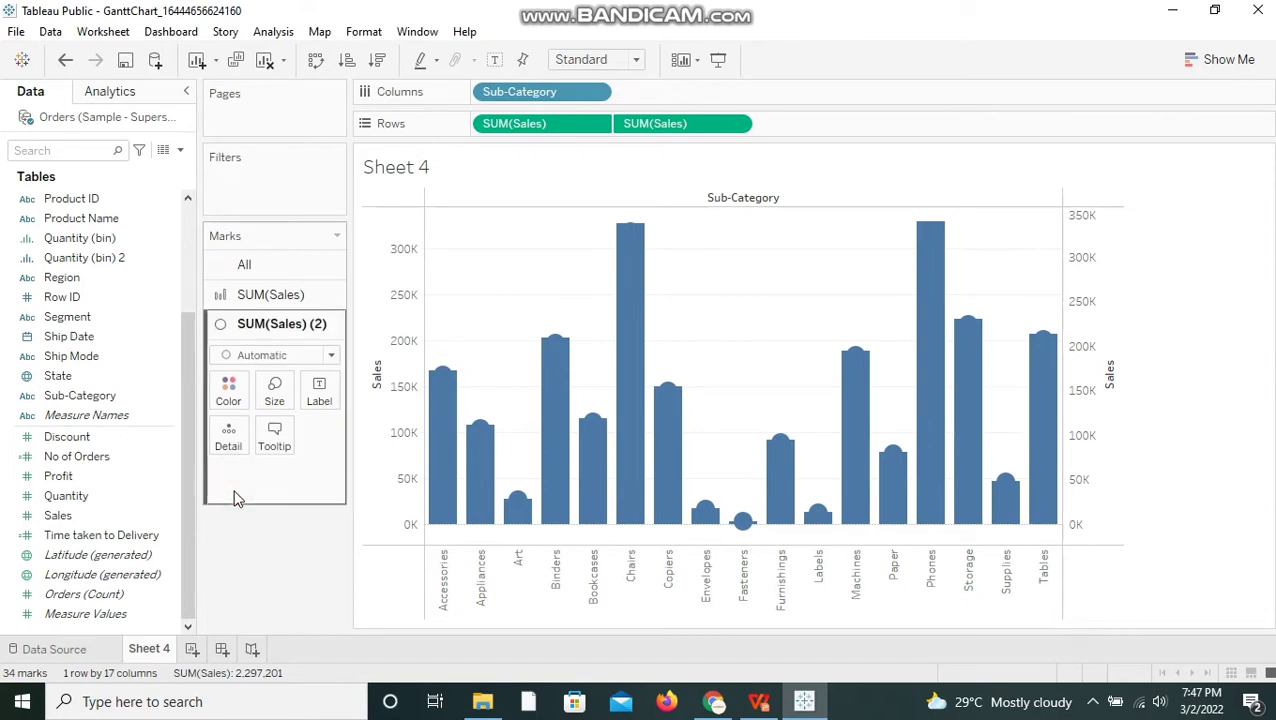
pyautogui.moveTo(258, 359)
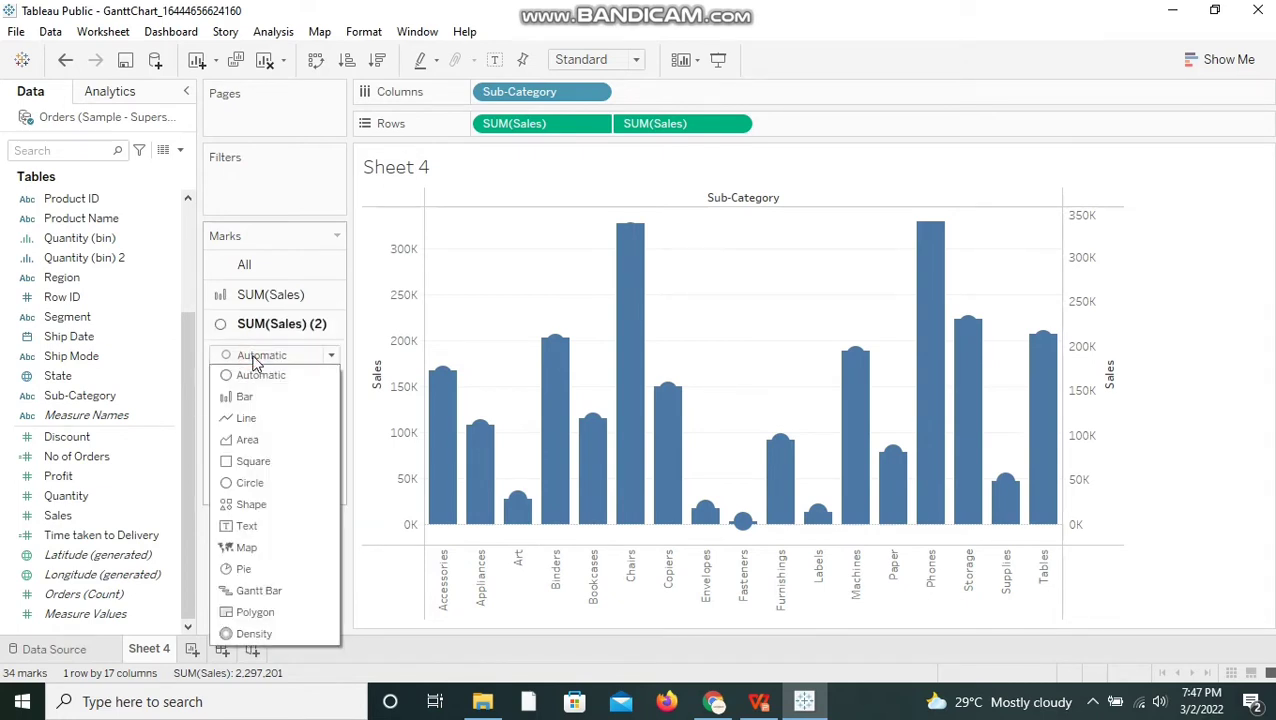
pyautogui.moveTo(249, 483)
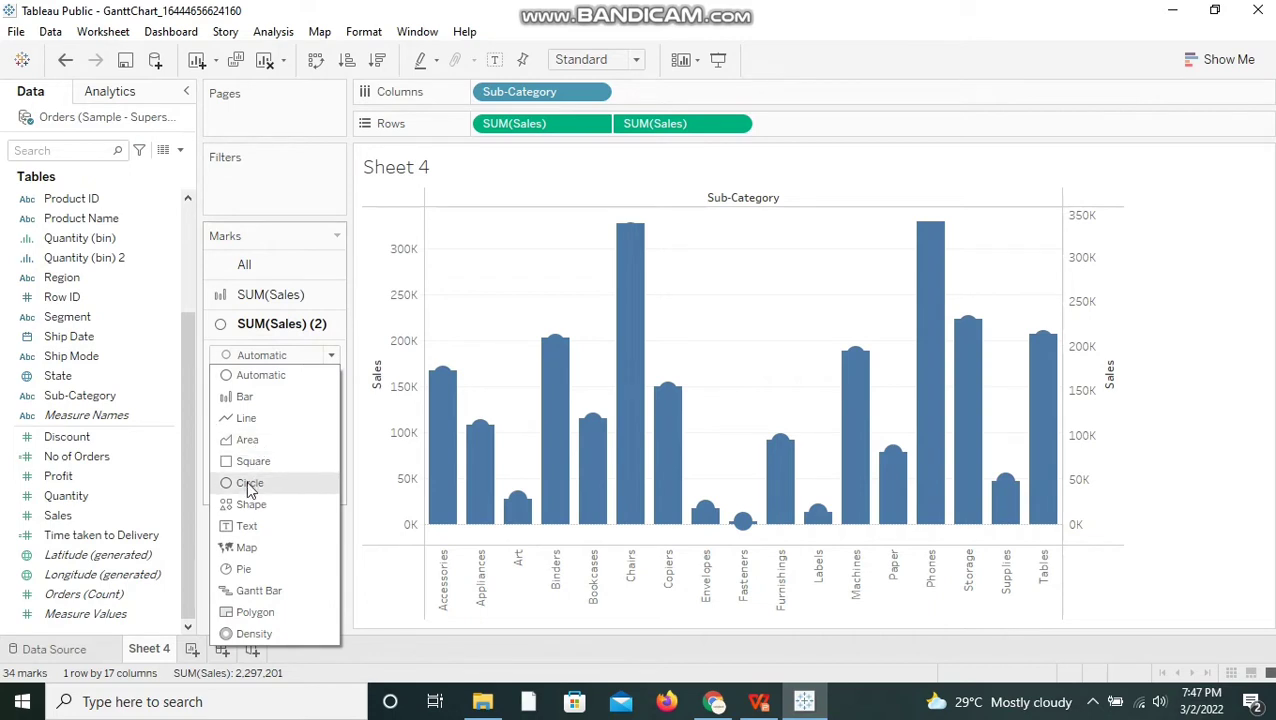
pyautogui.click(250, 483)
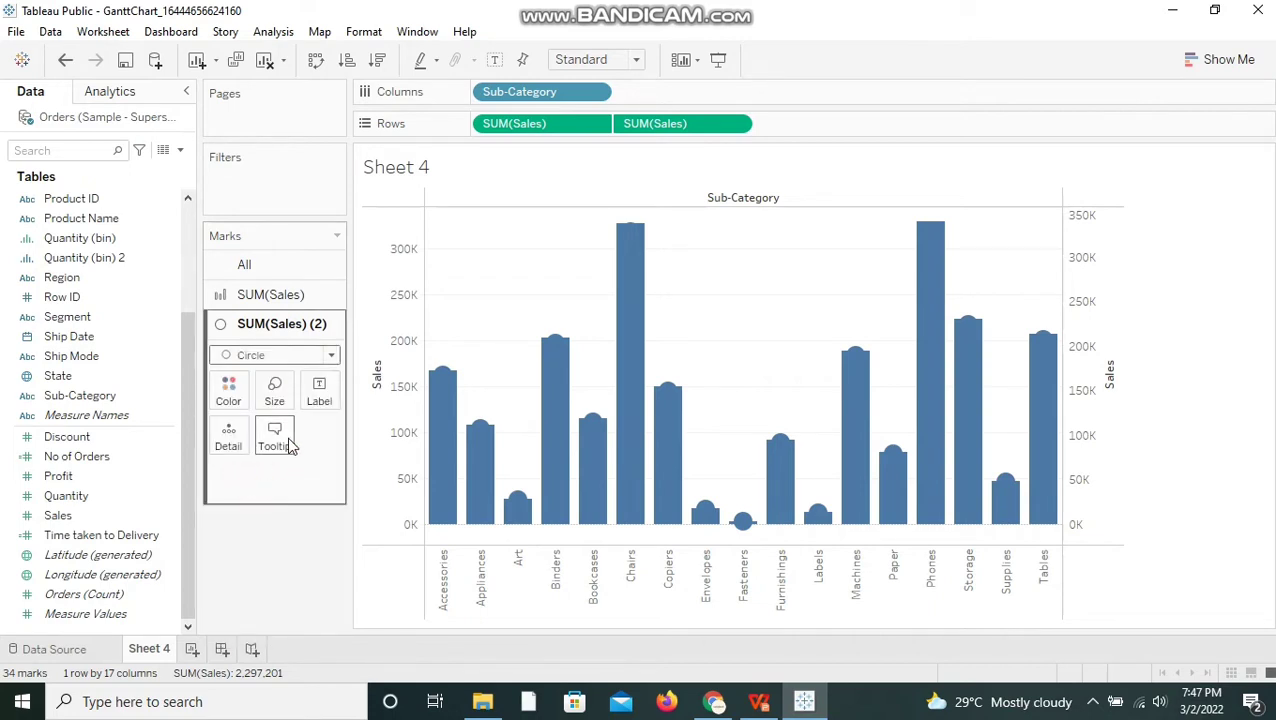
pyautogui.moveTo(228, 432)
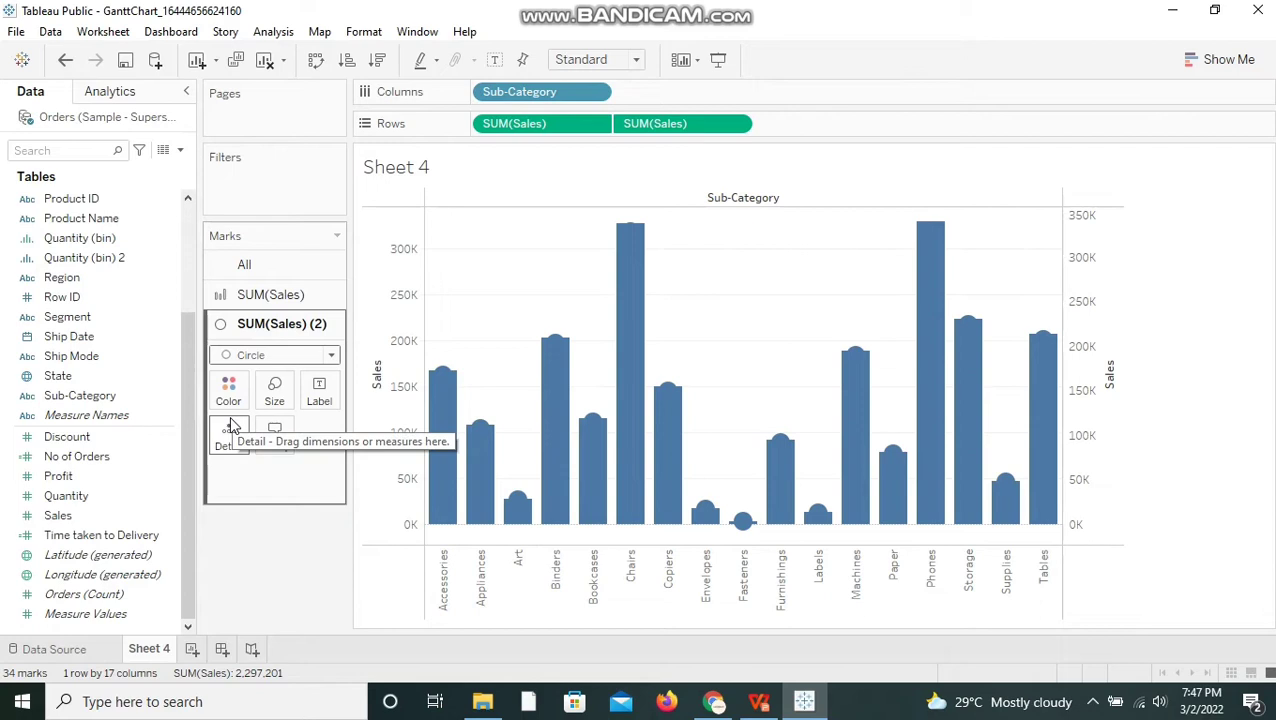
pyautogui.moveTo(274, 388)
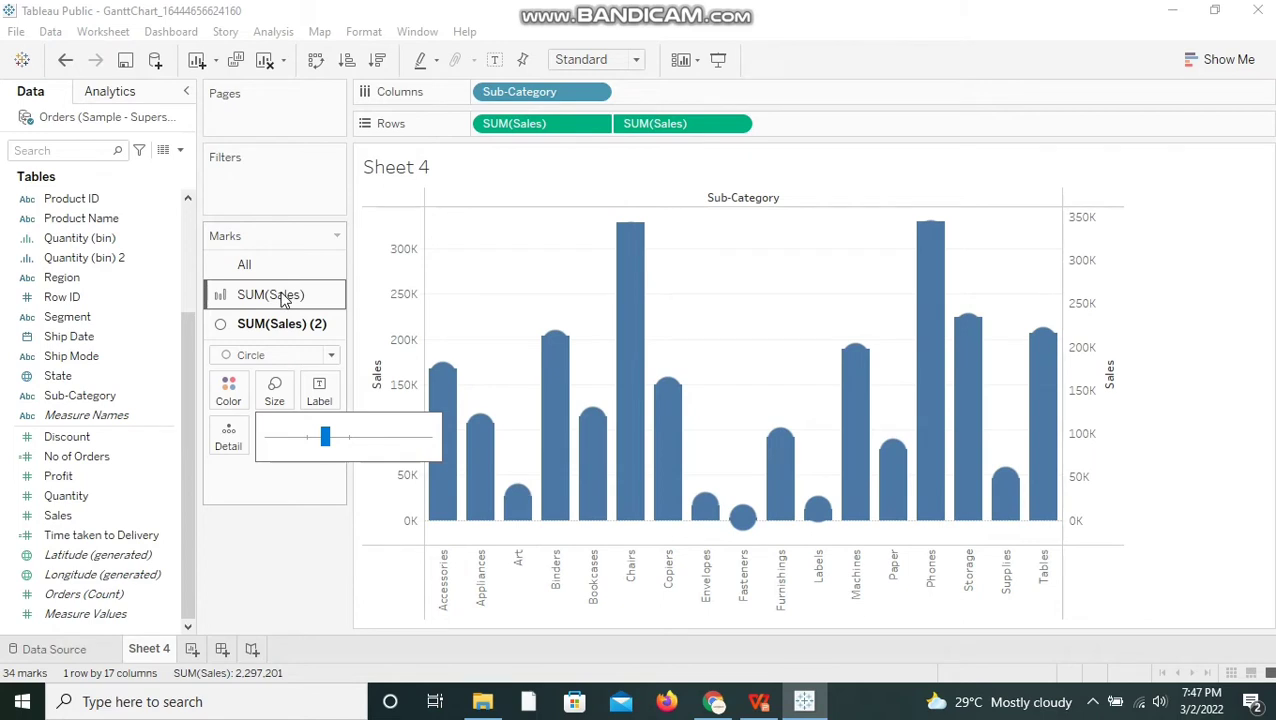
pyautogui.click(281, 294)
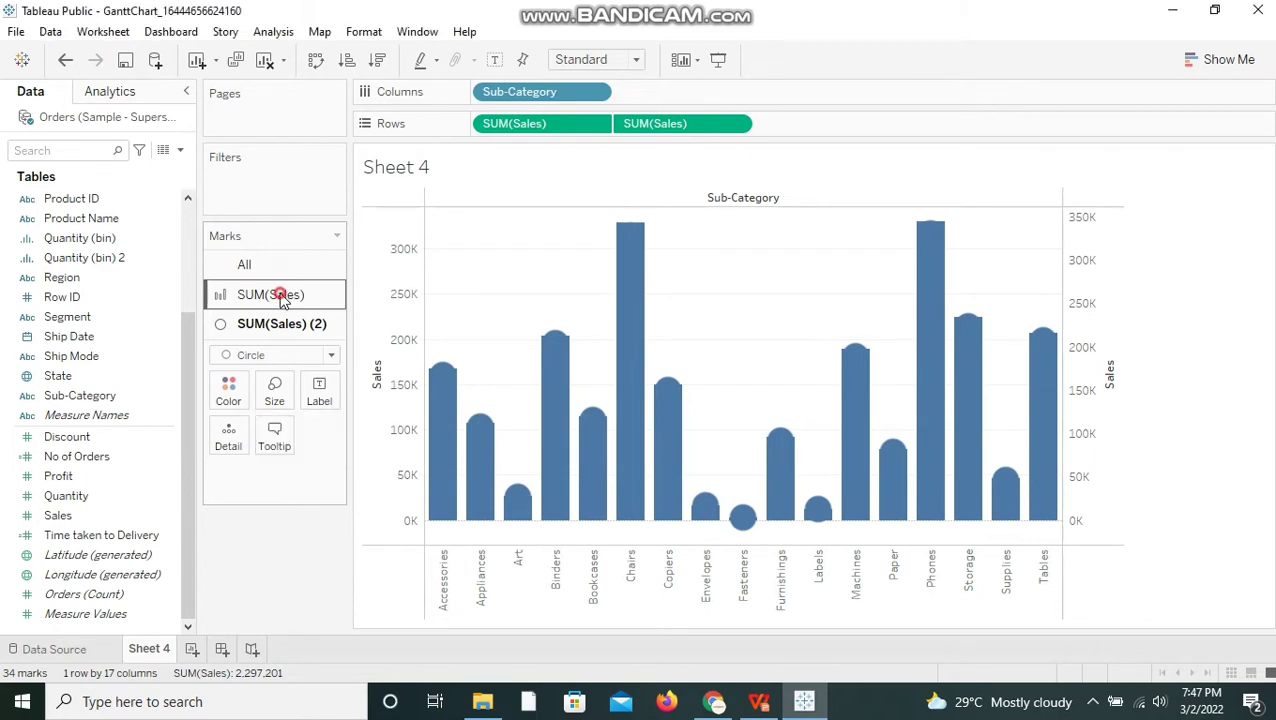
pyautogui.click(280, 294)
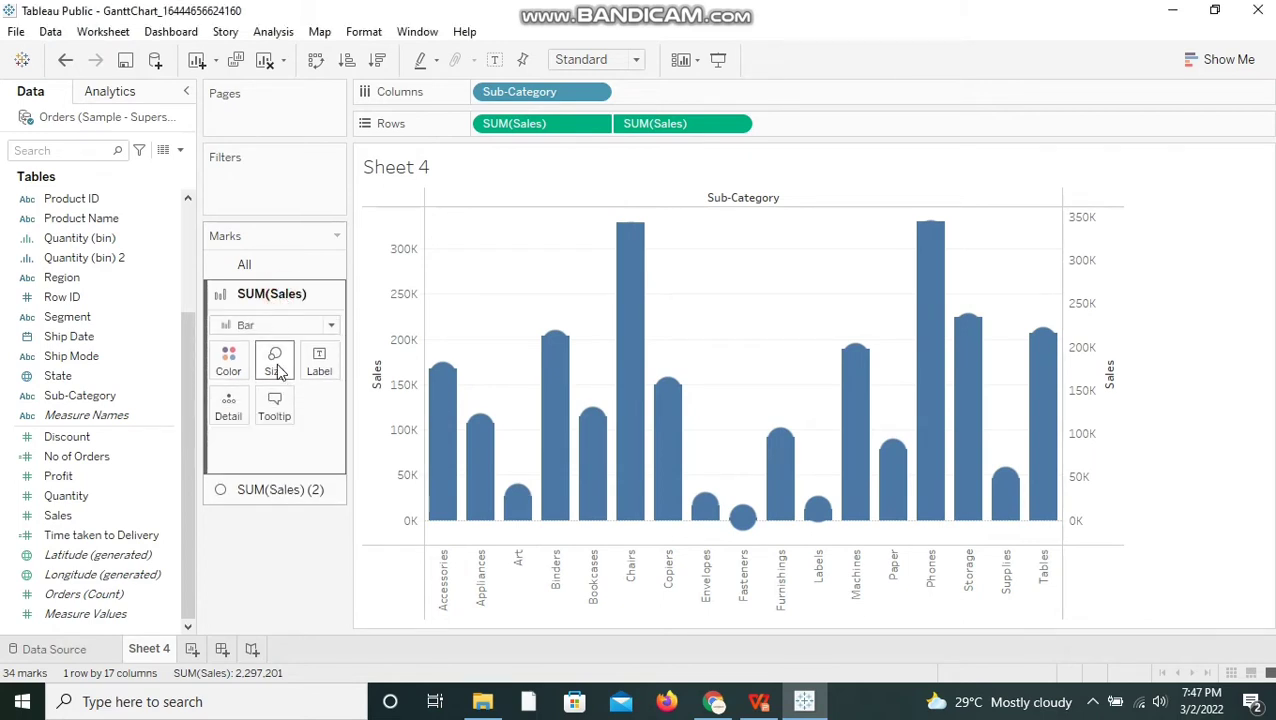
# Shrink the bars into thin stems and color the circles by Profit
pyautogui.click(274, 360)
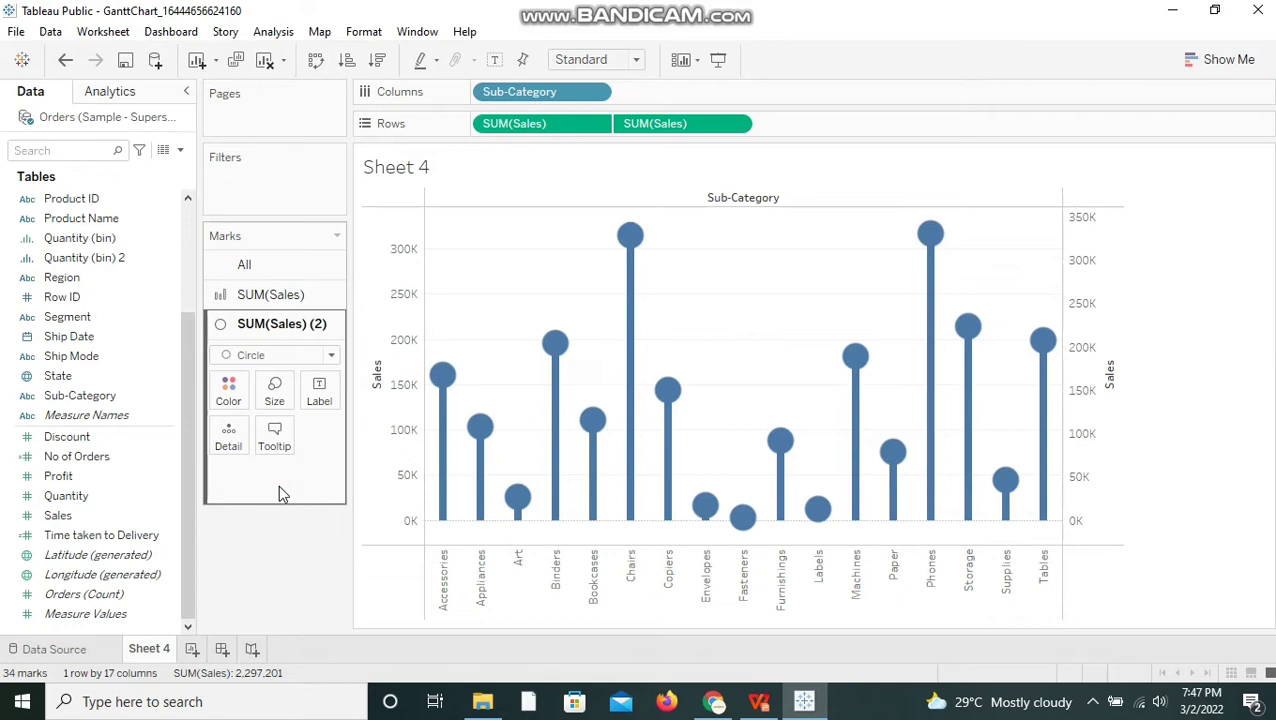
pyautogui.moveTo(232, 508)
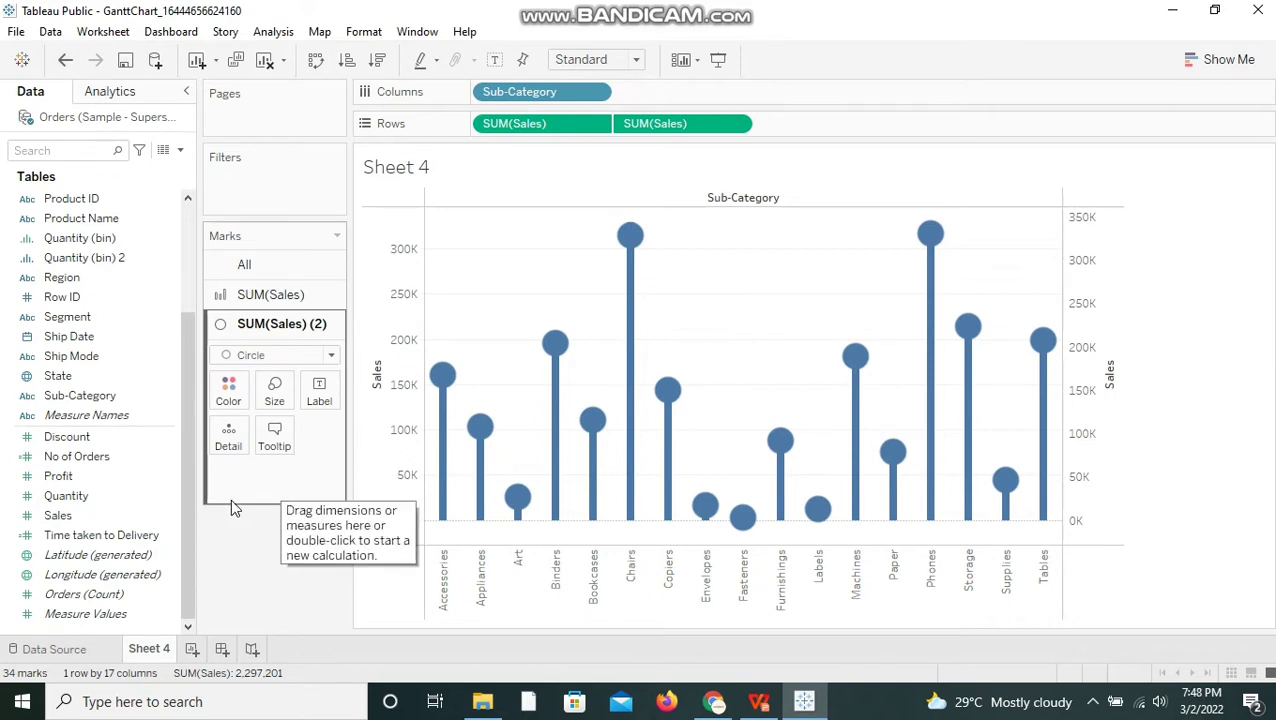
pyautogui.click(58, 475)
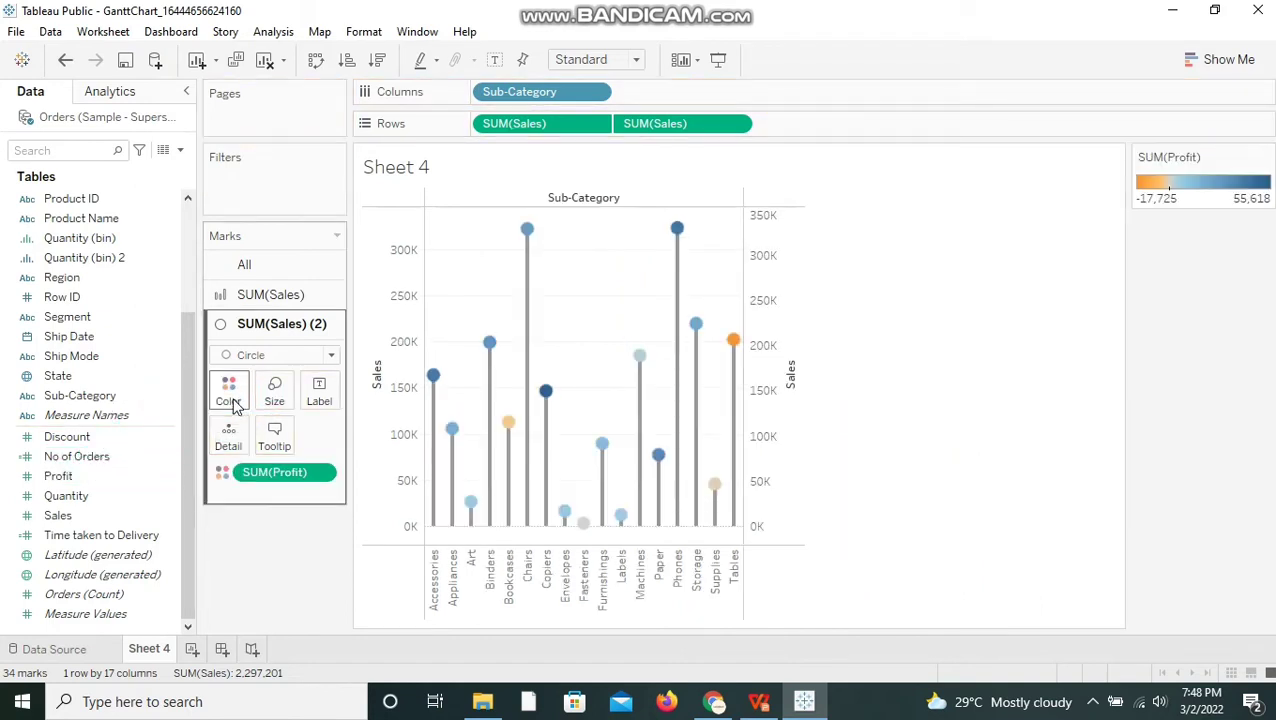
# Change the circles' Profit color palette to Red-Green Diverging
pyautogui.click(228, 388)
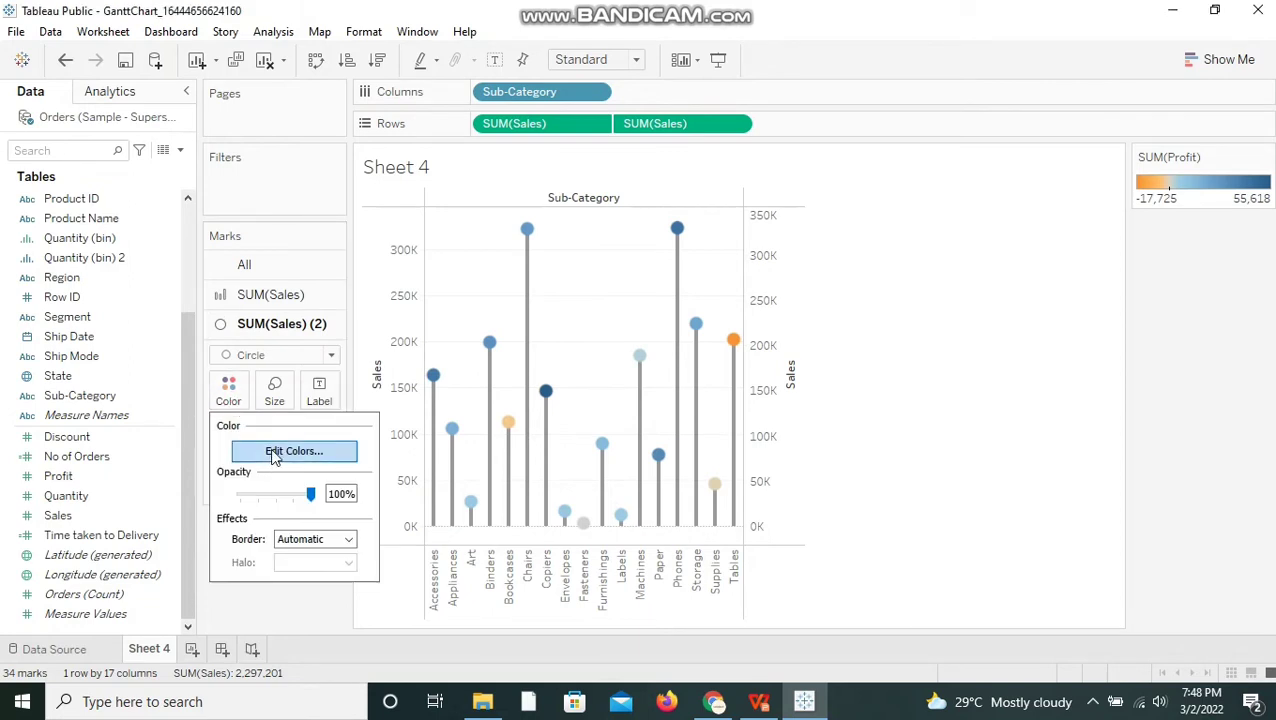
pyautogui.click(293, 451)
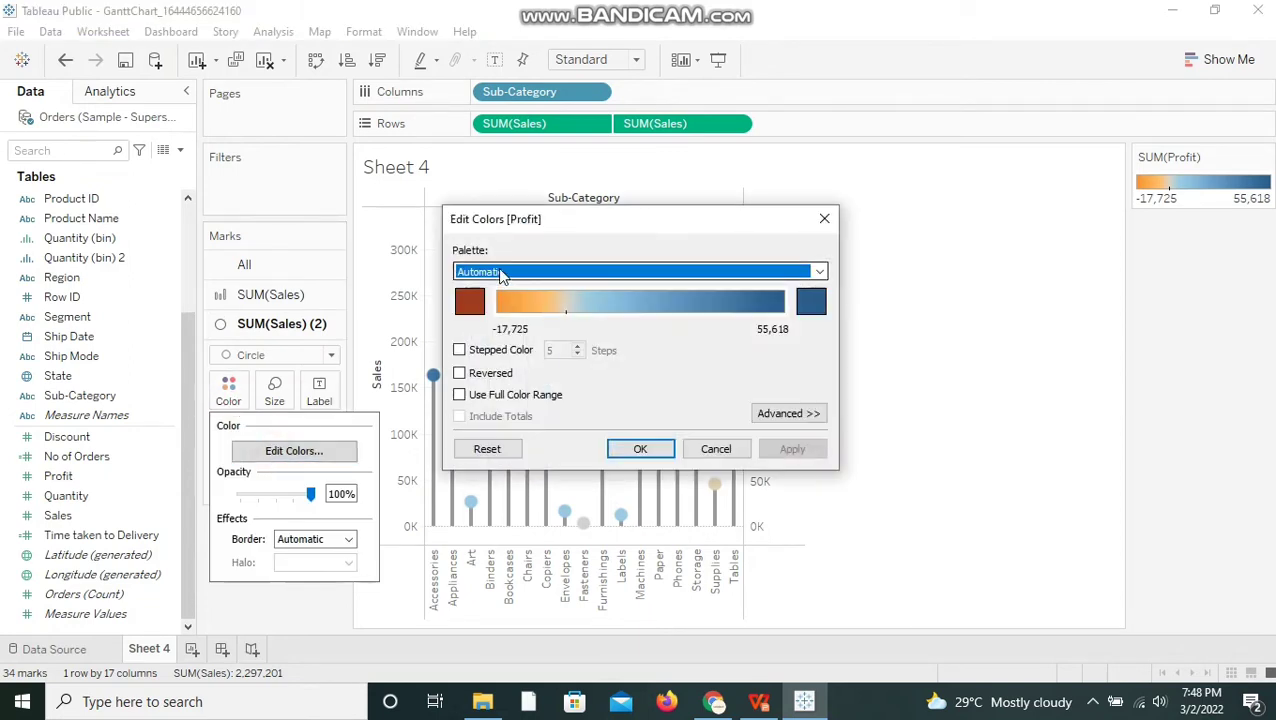
pyautogui.click(818, 271)
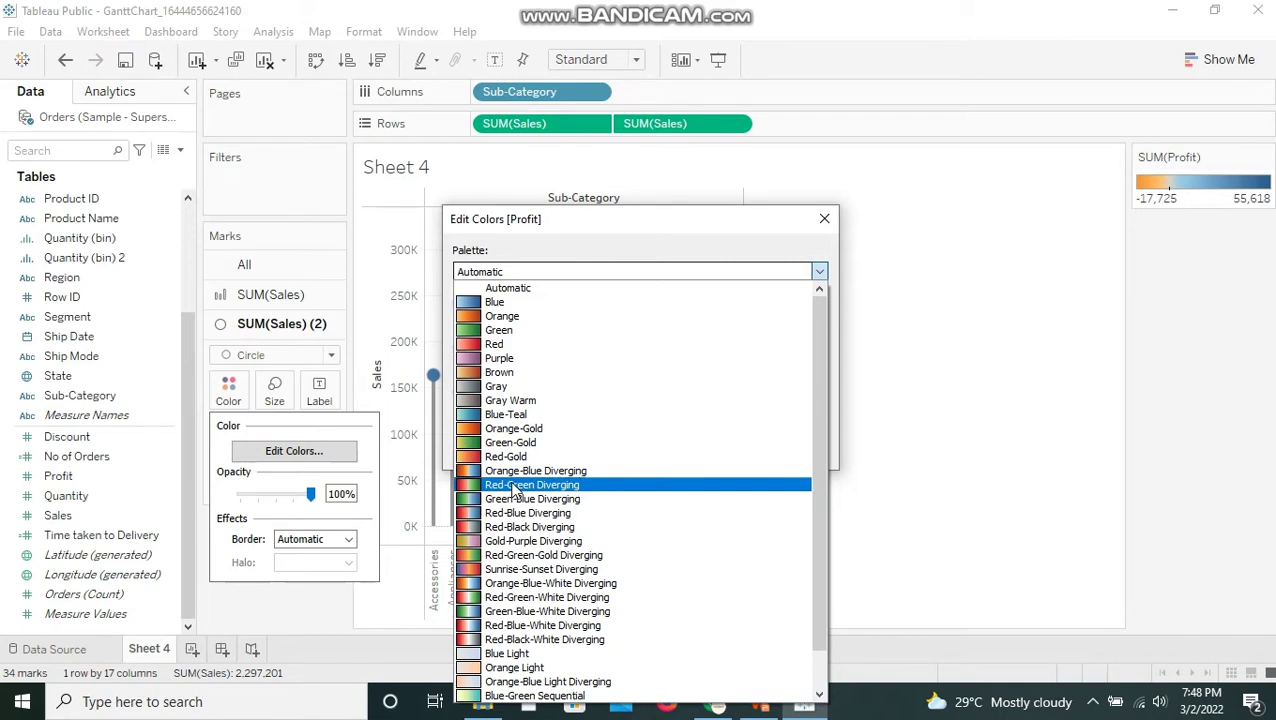
pyautogui.click(530, 484)
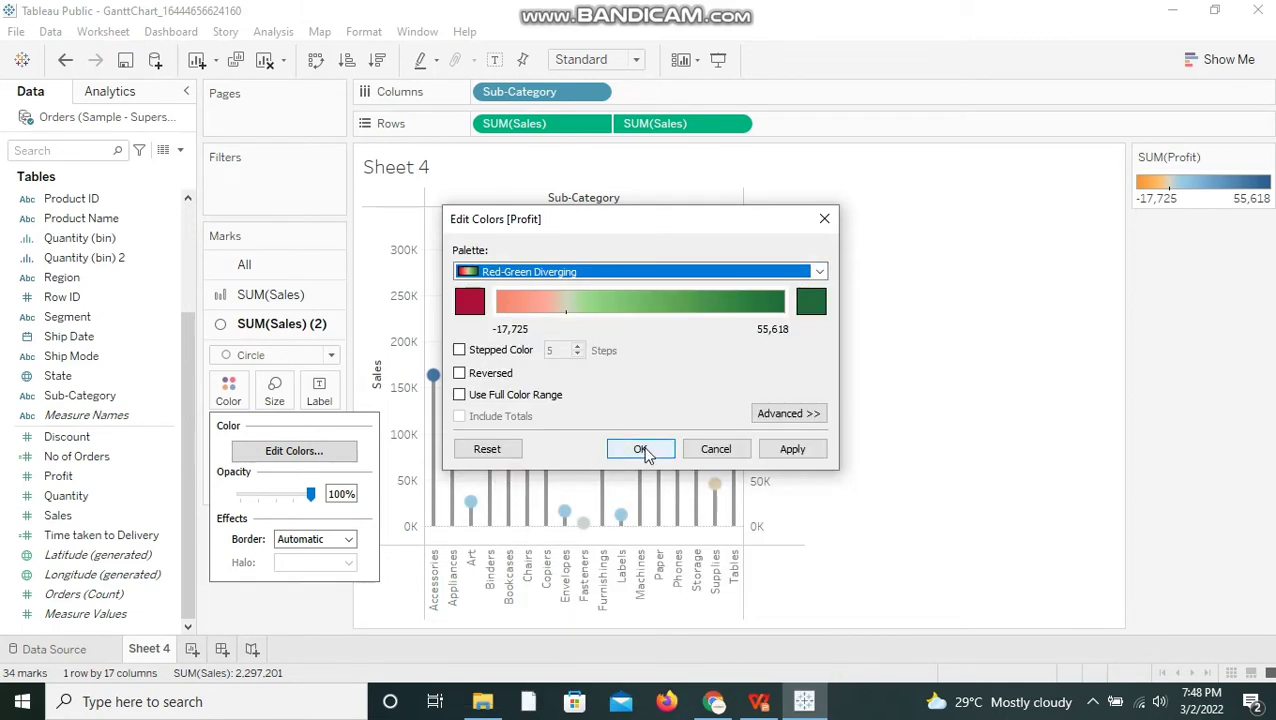
pyautogui.click(640, 449)
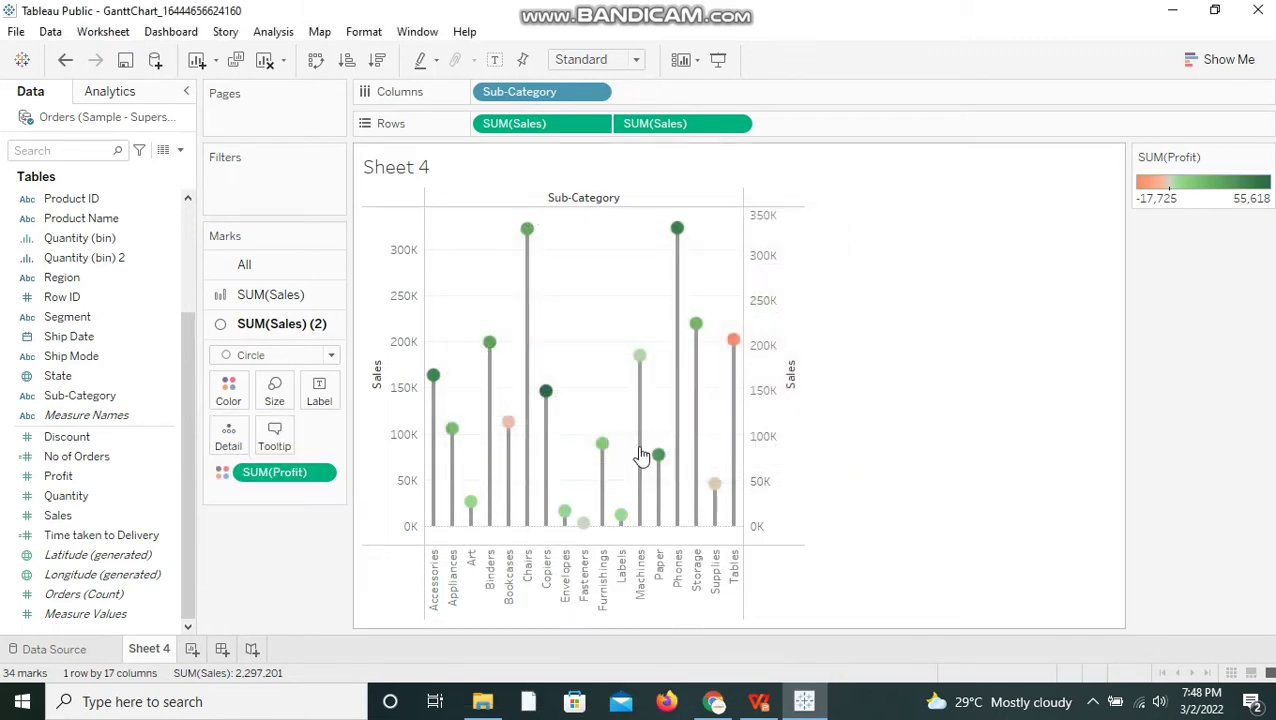
pyautogui.click(274, 390)
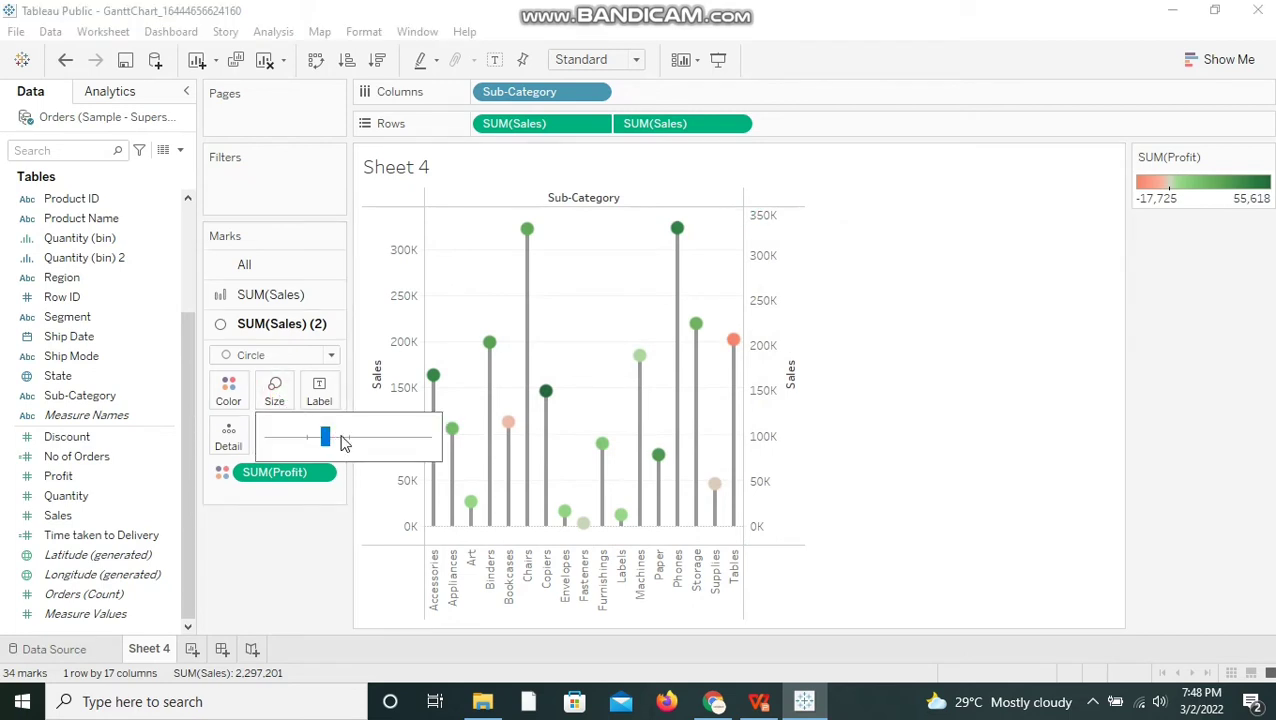
# Enlarge the lollipop circles with the Size slider
pyautogui.moveTo(324, 436); pyautogui.dragTo(340, 436)
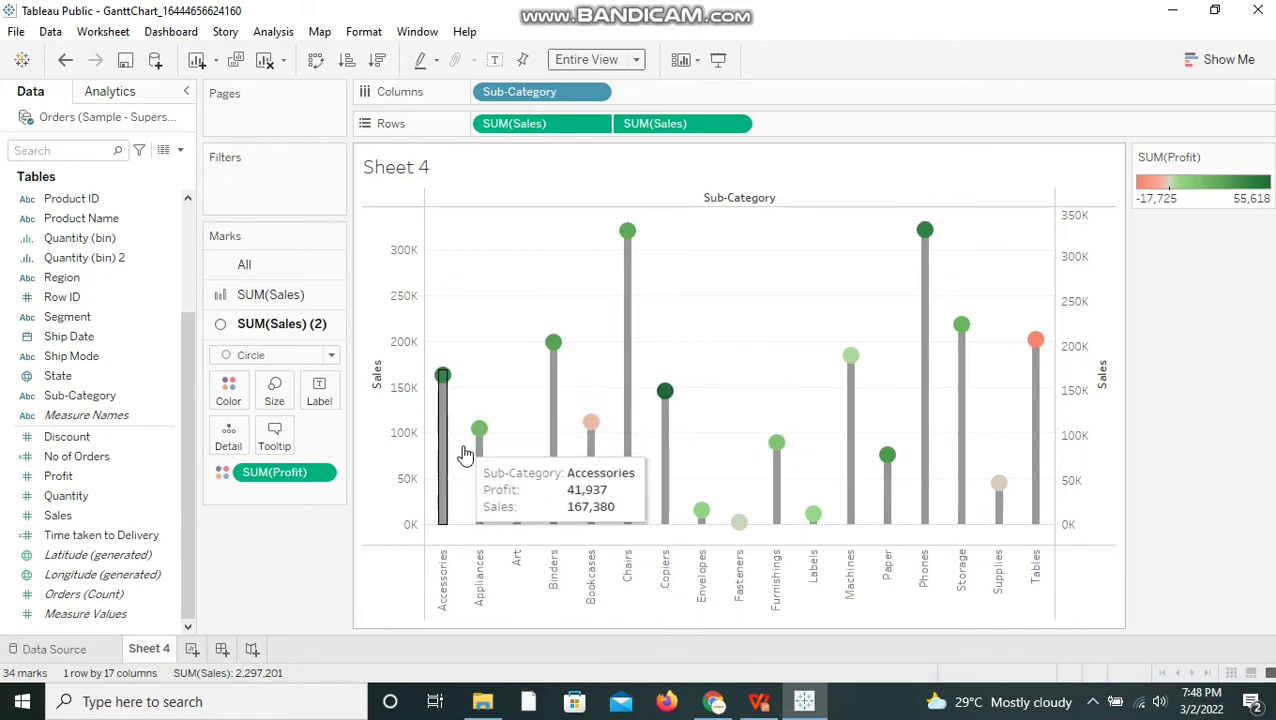
pyautogui.moveTo(515, 504)
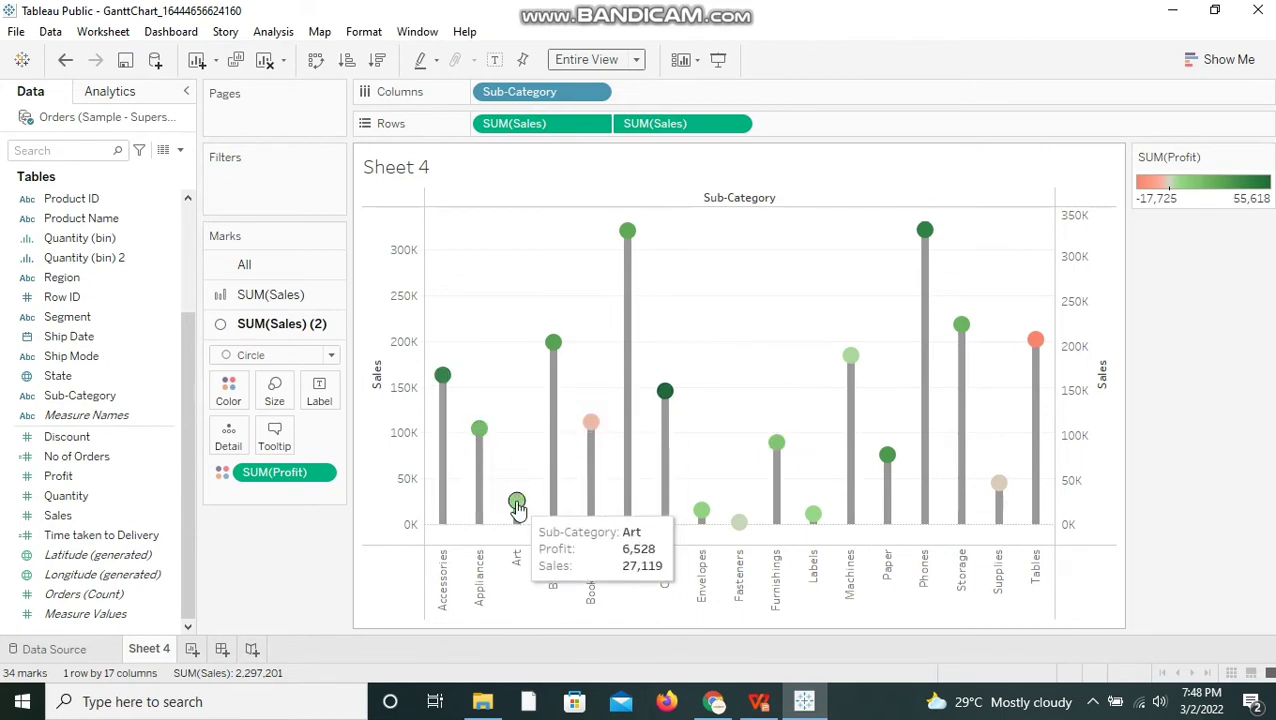
pyautogui.moveTo(694, 402)
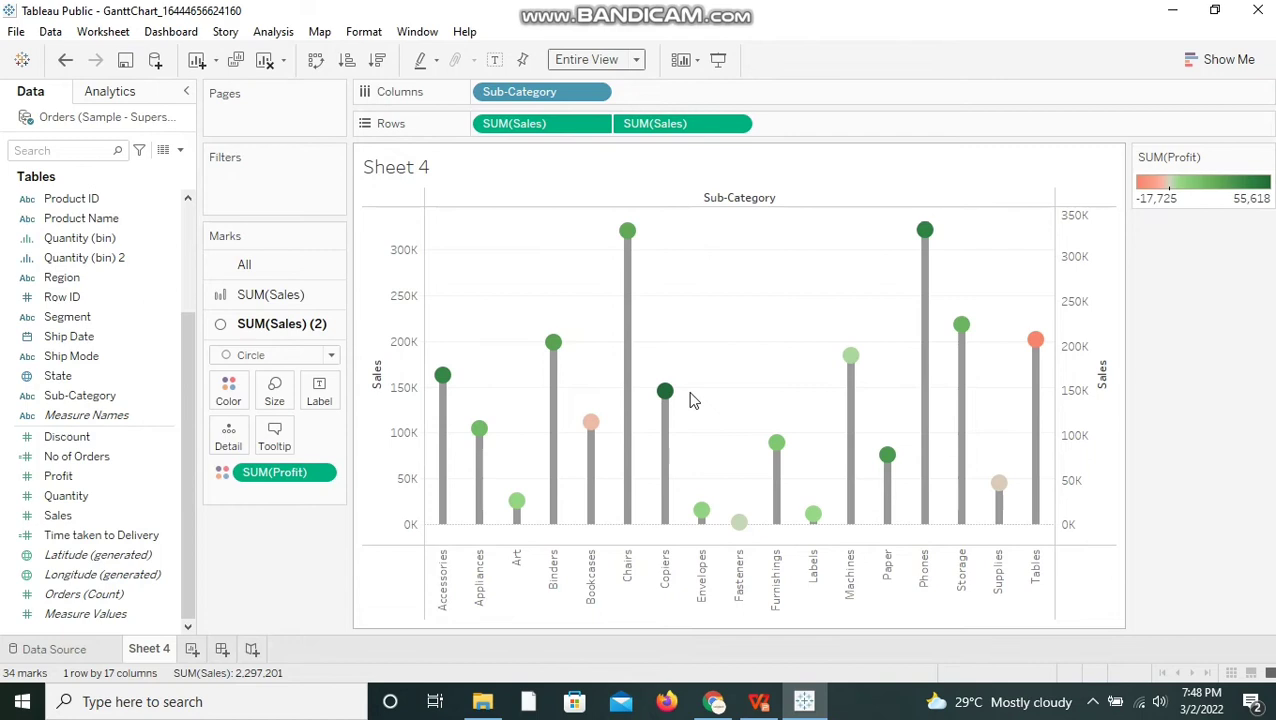
pyautogui.moveTo(662, 310)
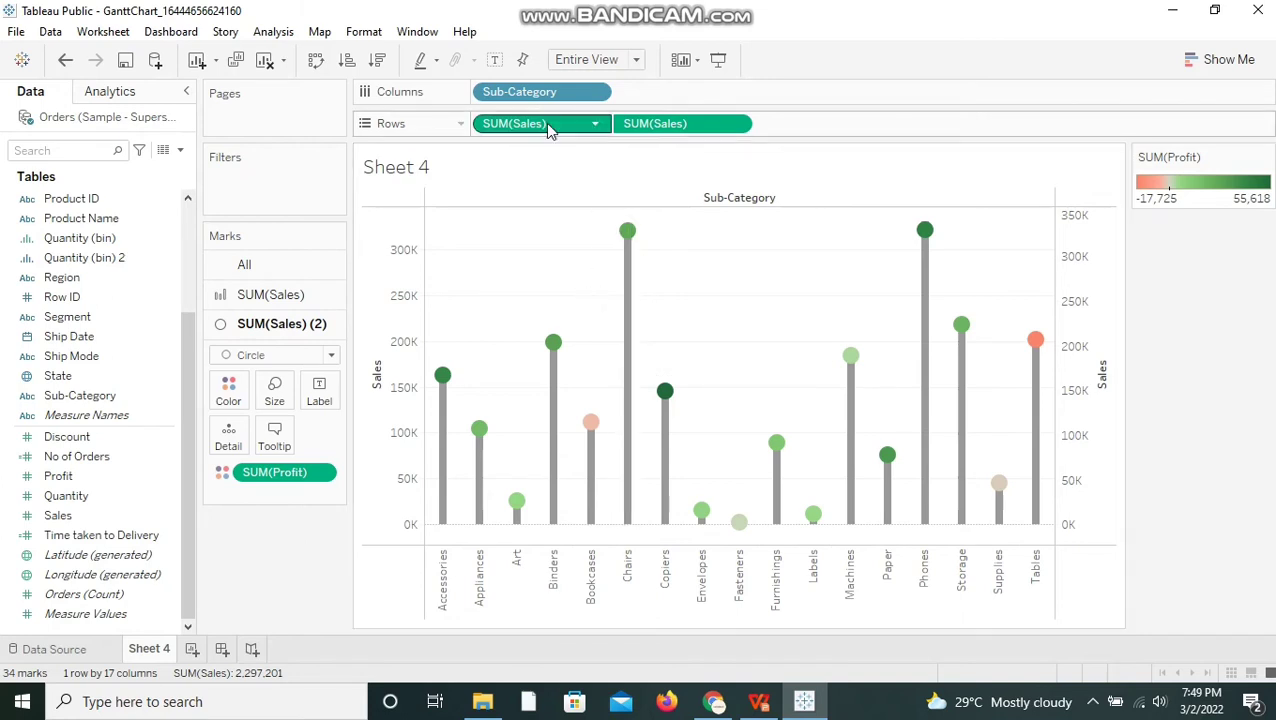
pyautogui.moveTo(615, 123)
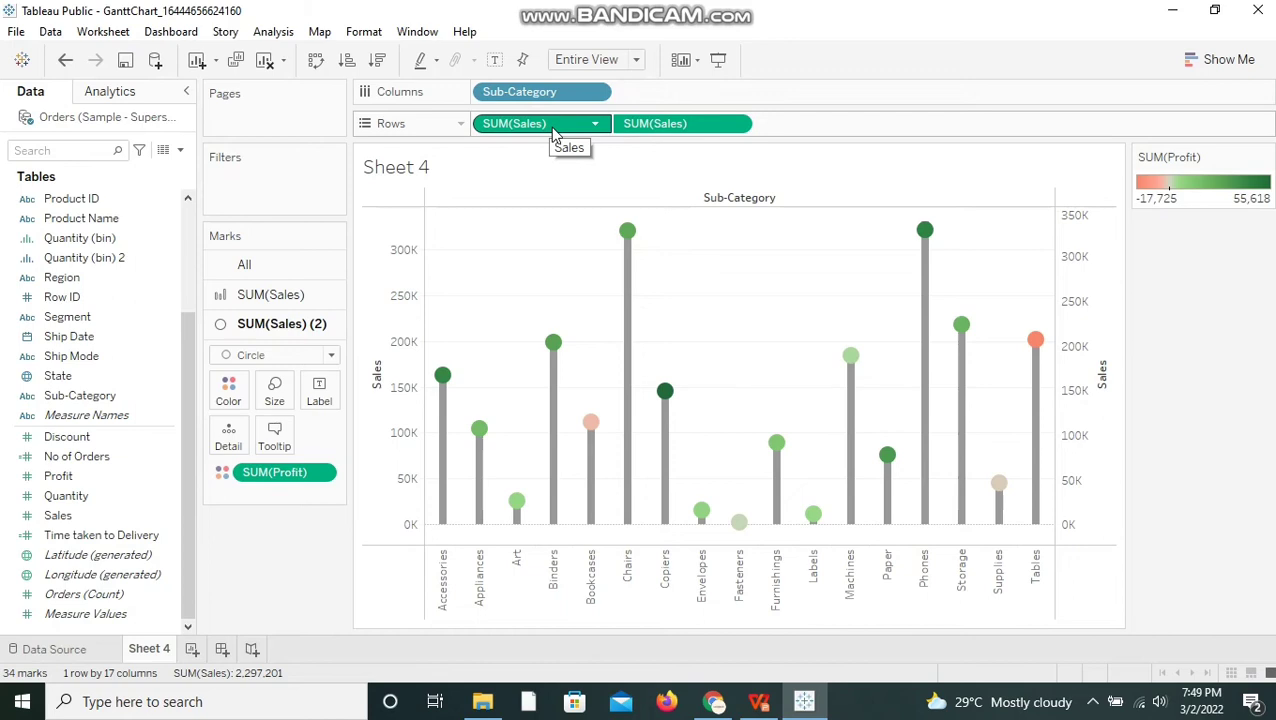
pyautogui.moveTo(509, 387)
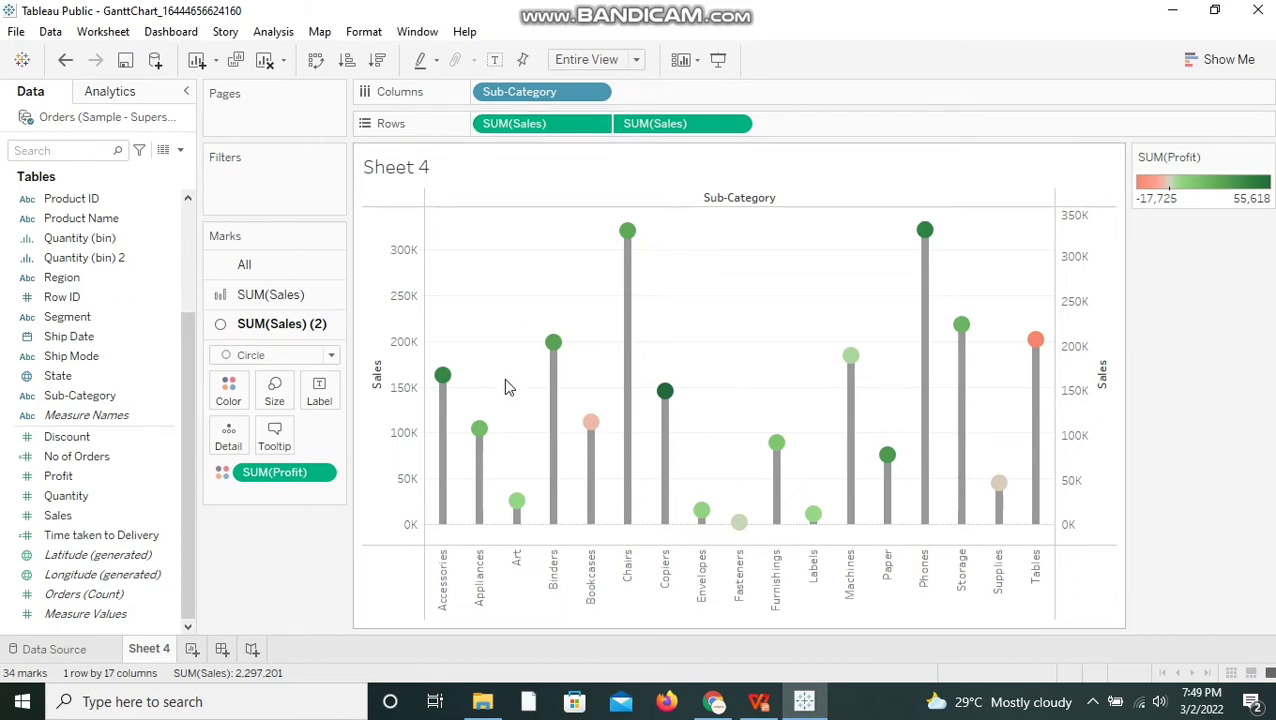
pyautogui.moveTo(477, 429)
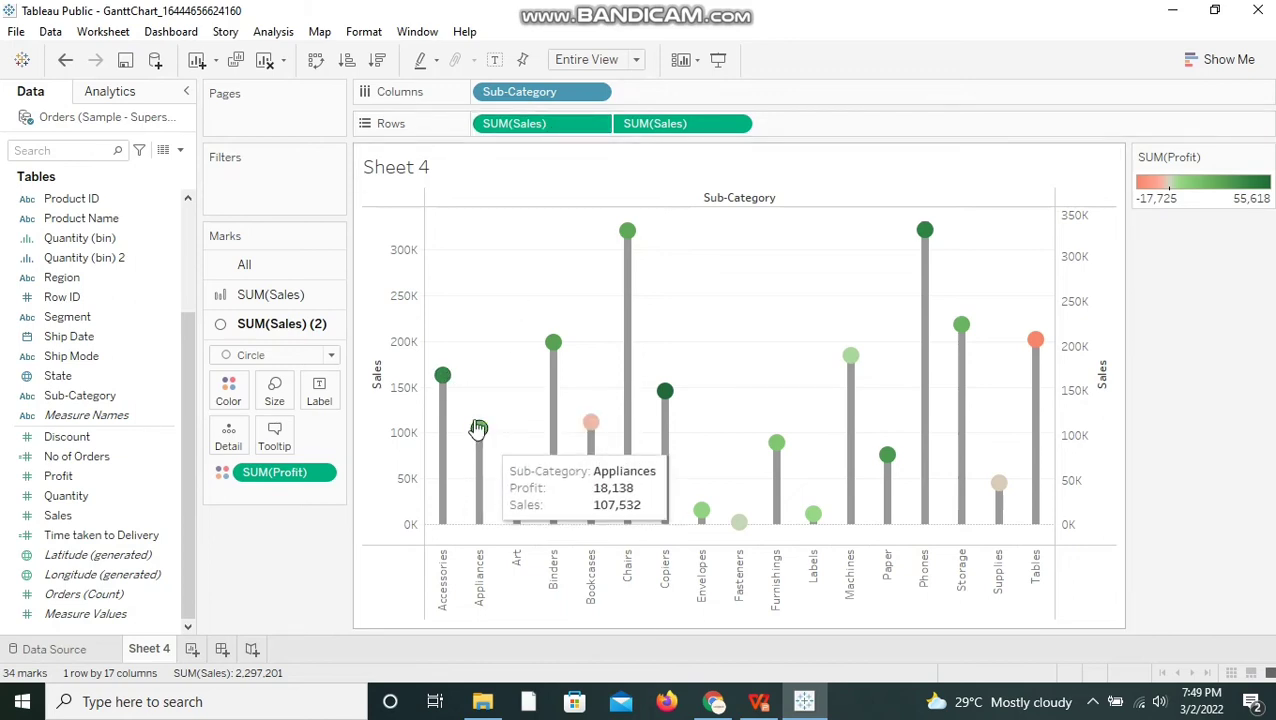
pyautogui.moveTo(443, 378)
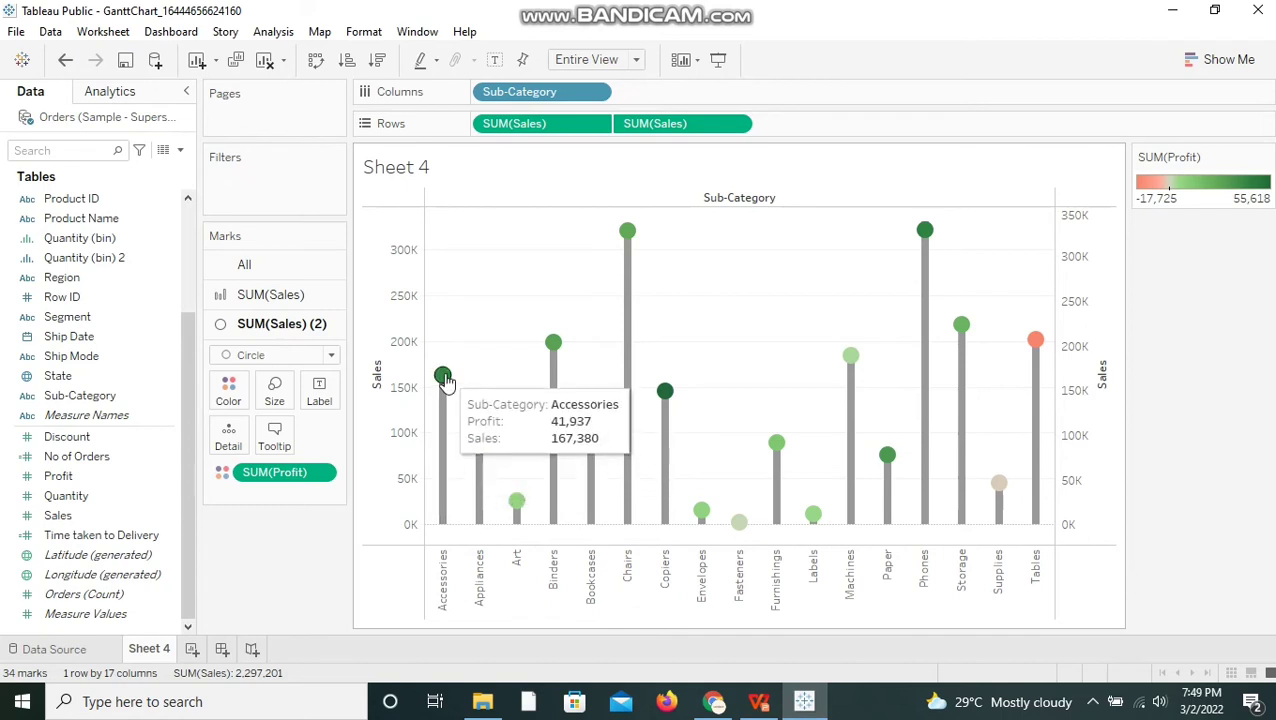